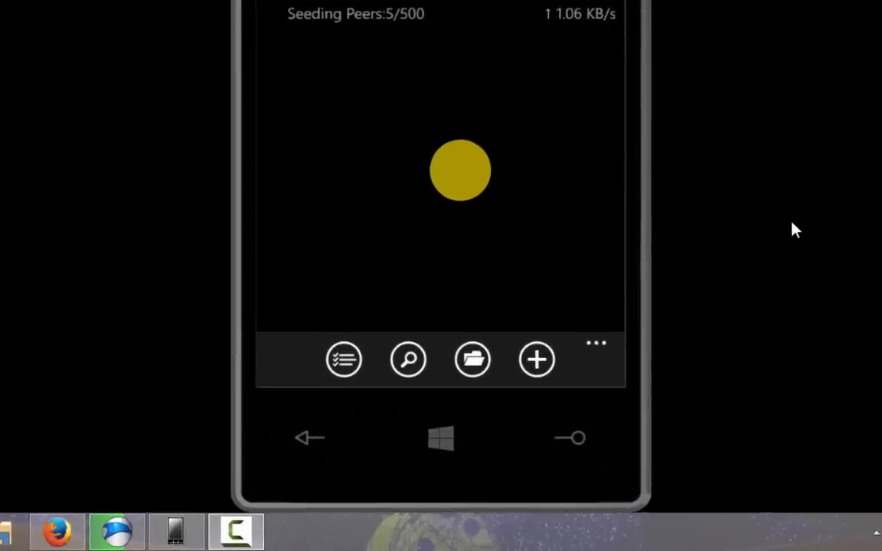
Open wpTorrent's local files and start the http WiFi share at 192.168.1.227
click(595, 342)
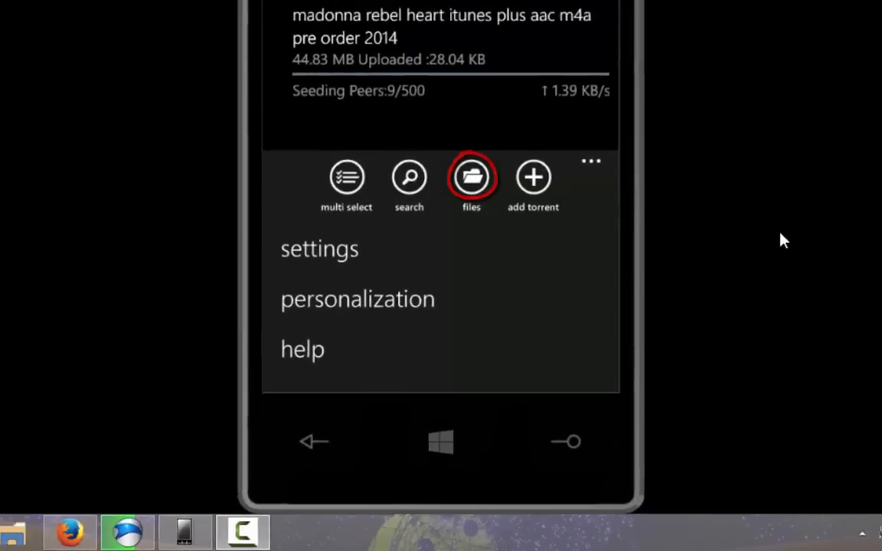
click(470, 178)
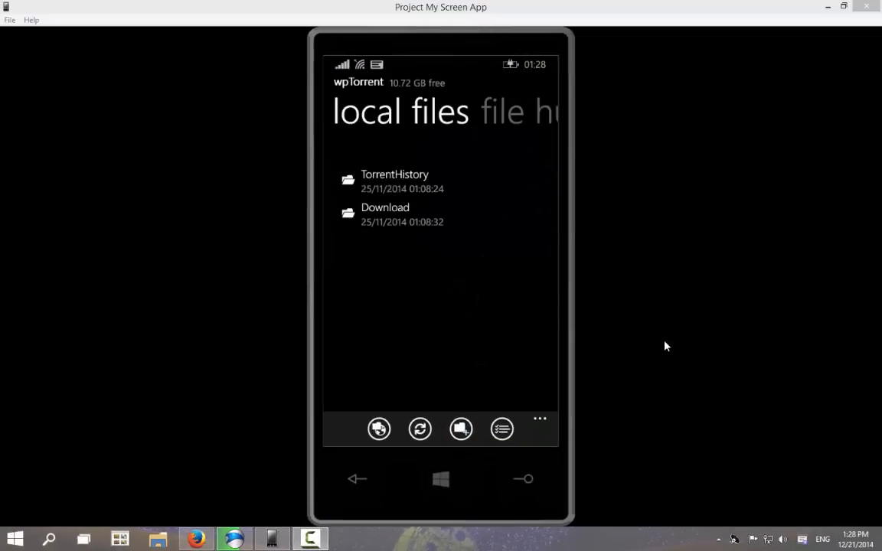
click(540, 418)
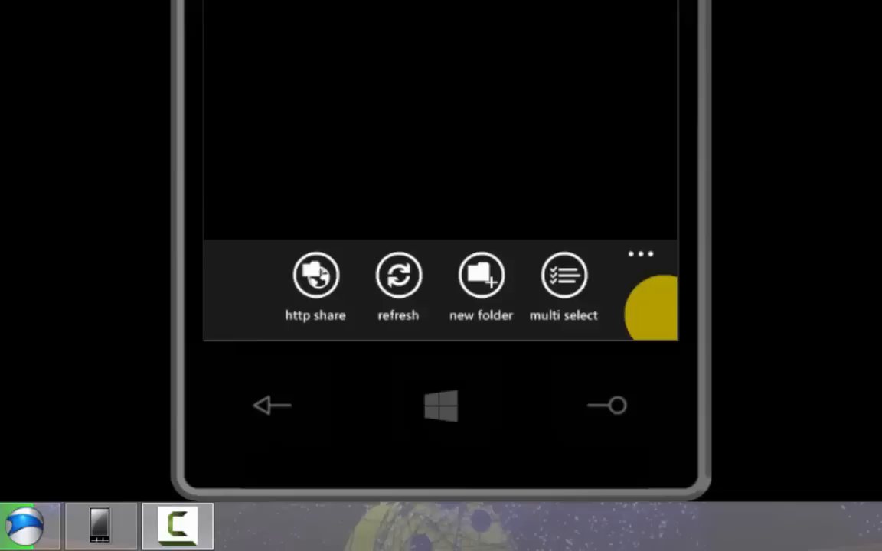
click(315, 276)
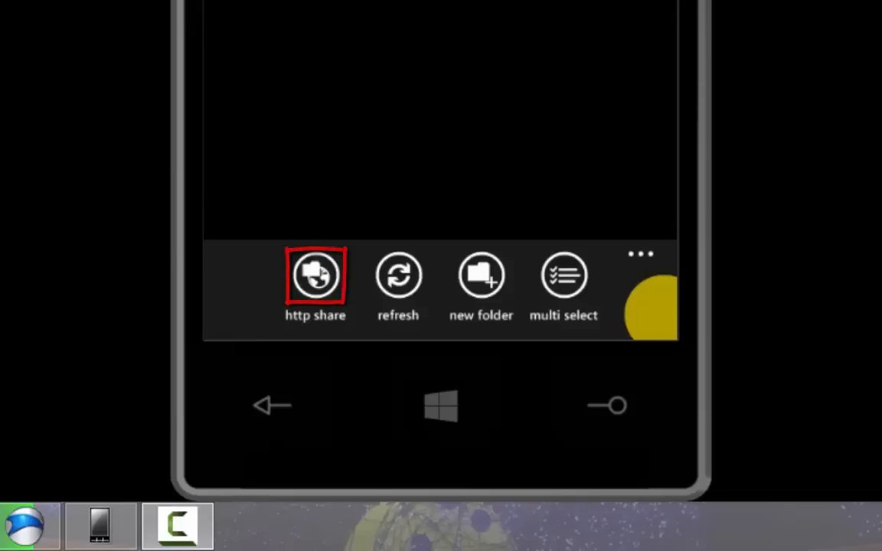
click(315, 276)
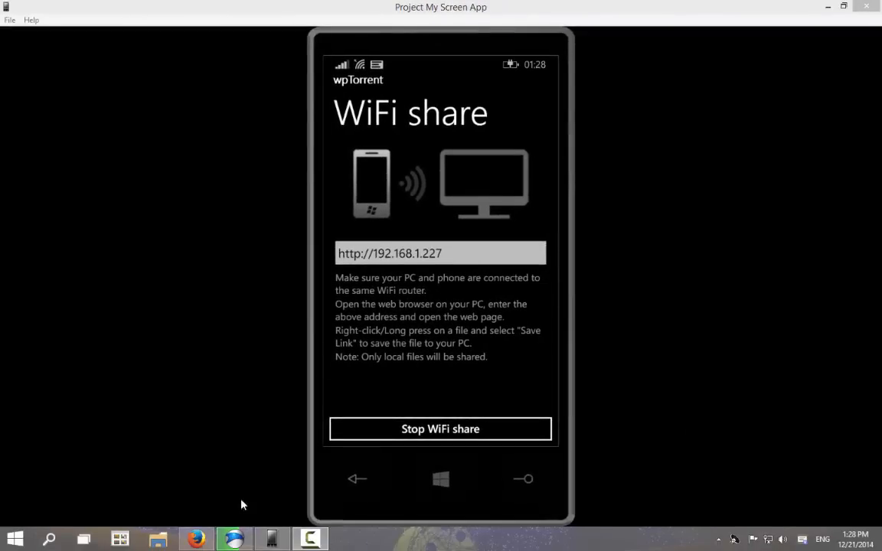
Browse to 192.168.1.227 in a new Chrome tab to list TorrentHistory and Download
click(196, 539)
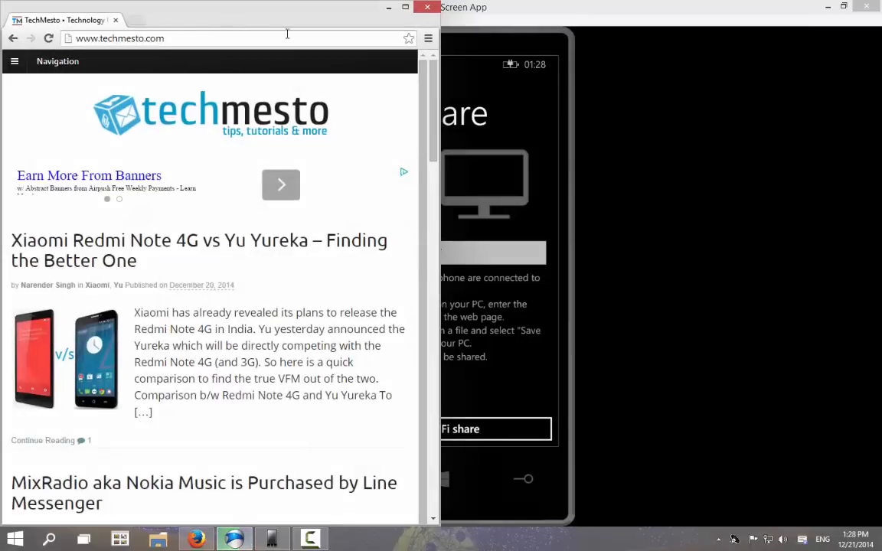
mouse_move(270, 140)
text(192.)
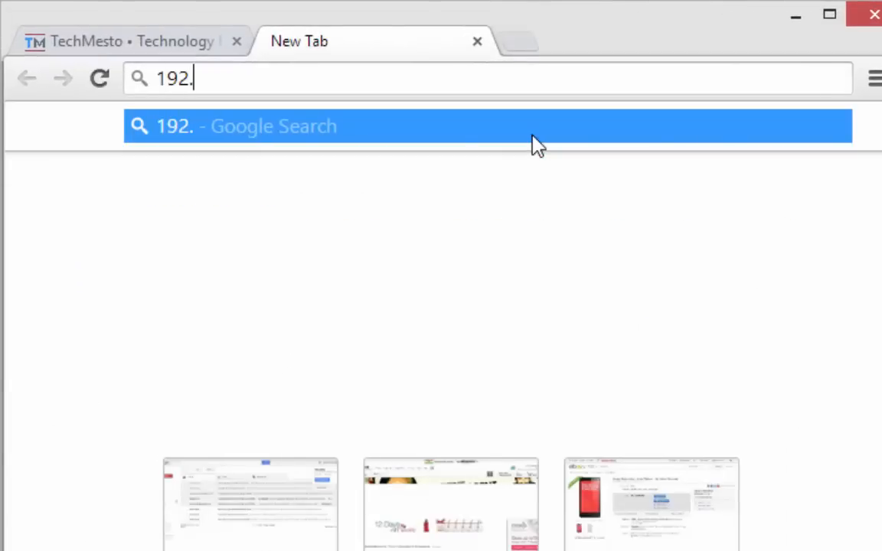
text(168.)
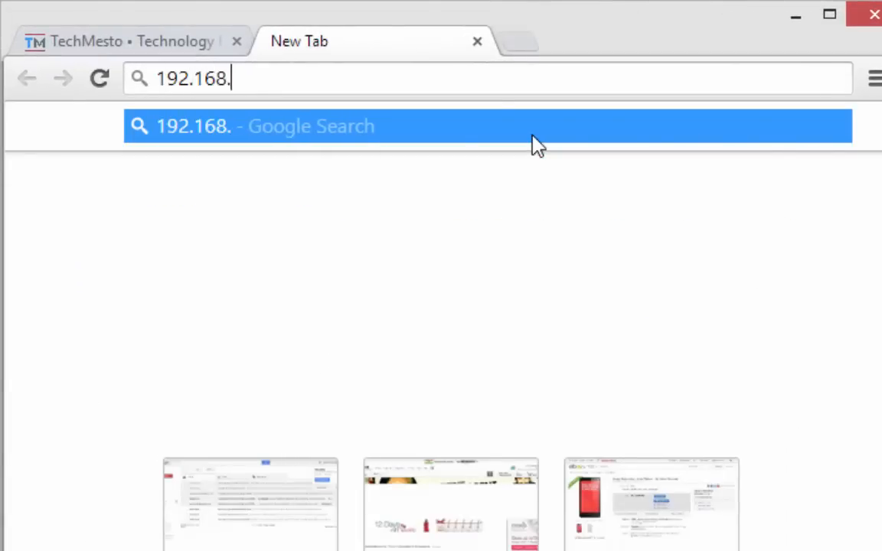
text(1.227)
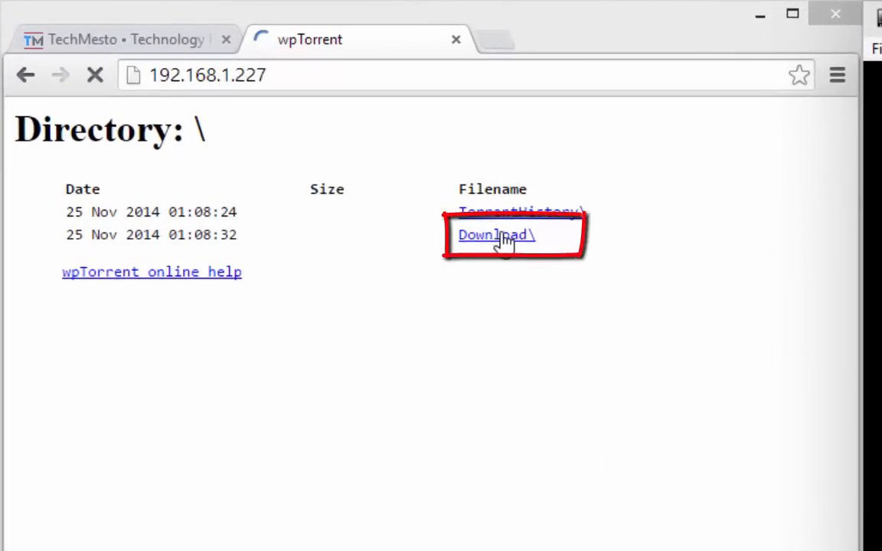
Save 2a40cd68de.360.mp4 from the Download folder via Save link as
click(496, 235)
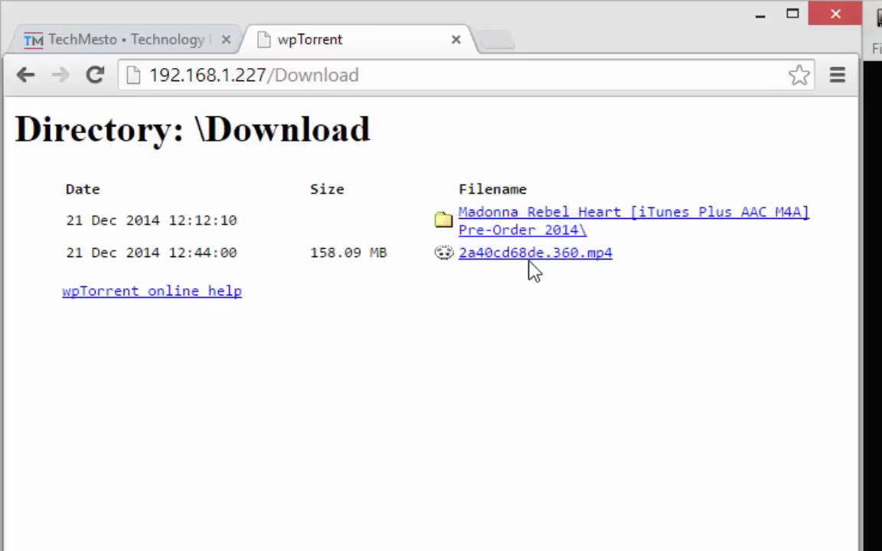
mouse_move(512, 264)
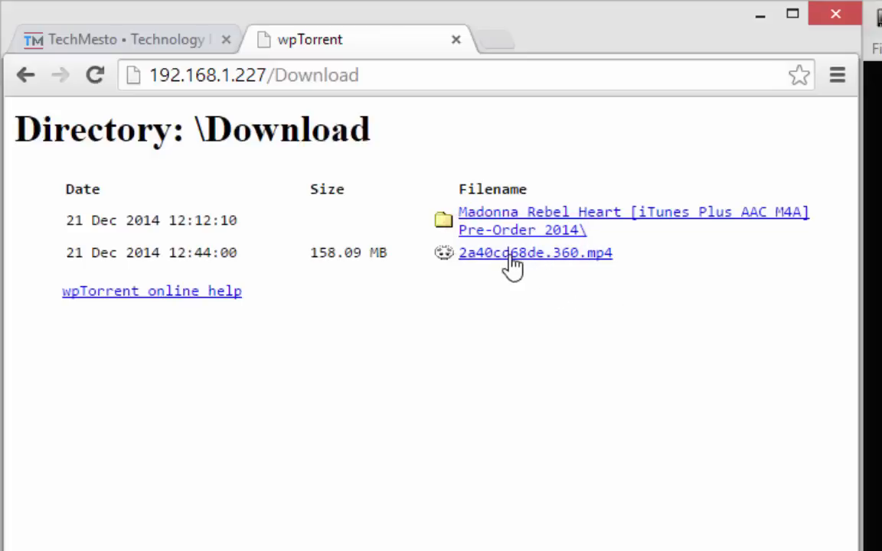
right_click(535, 253)
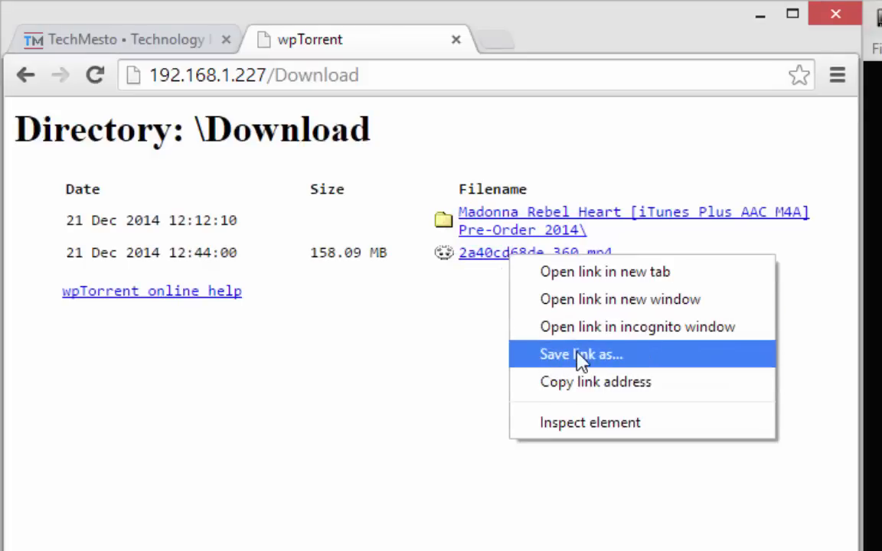
click(581, 353)
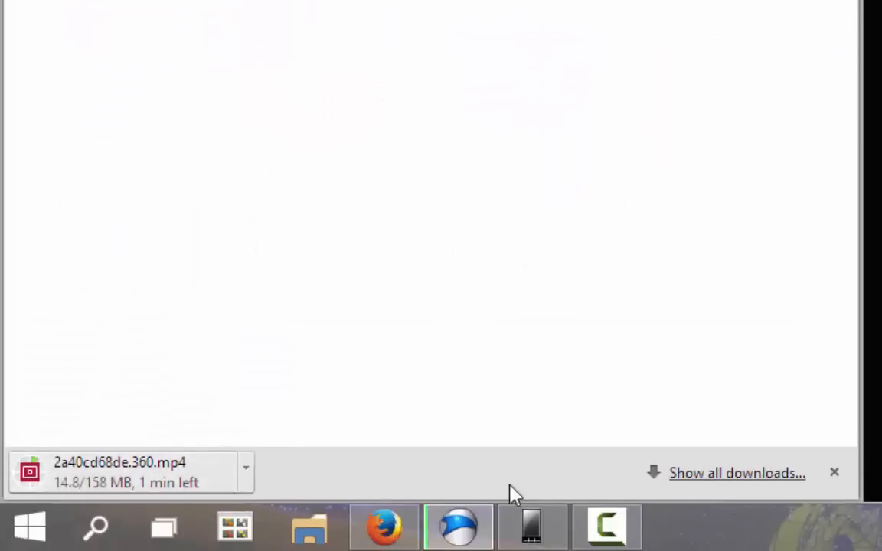
Open chrome://downloads to watch the 158 MB mp4 transfer progress
click(736, 473)
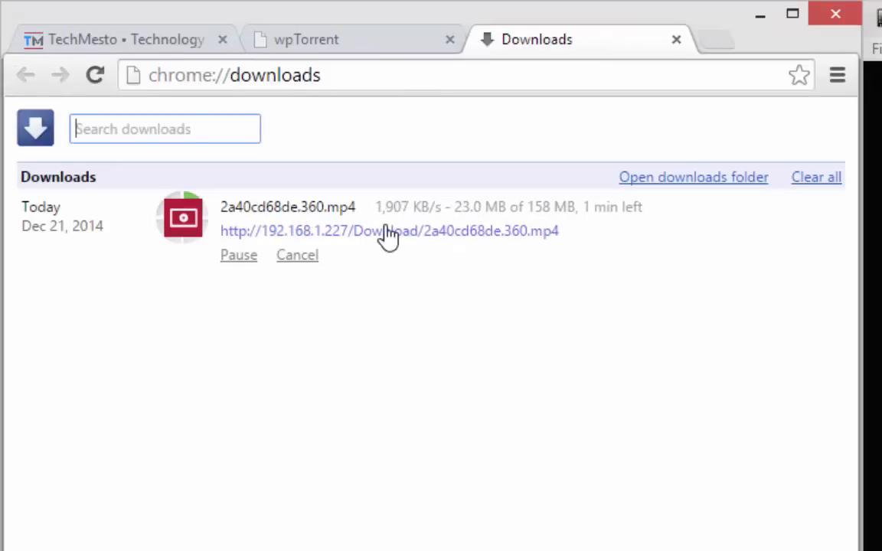
mouse_move(446, 289)
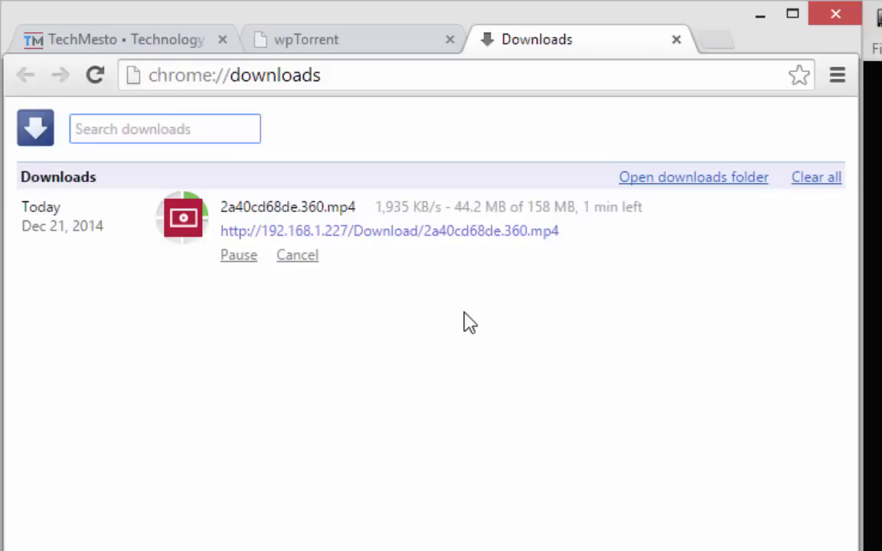
mouse_move(460, 261)
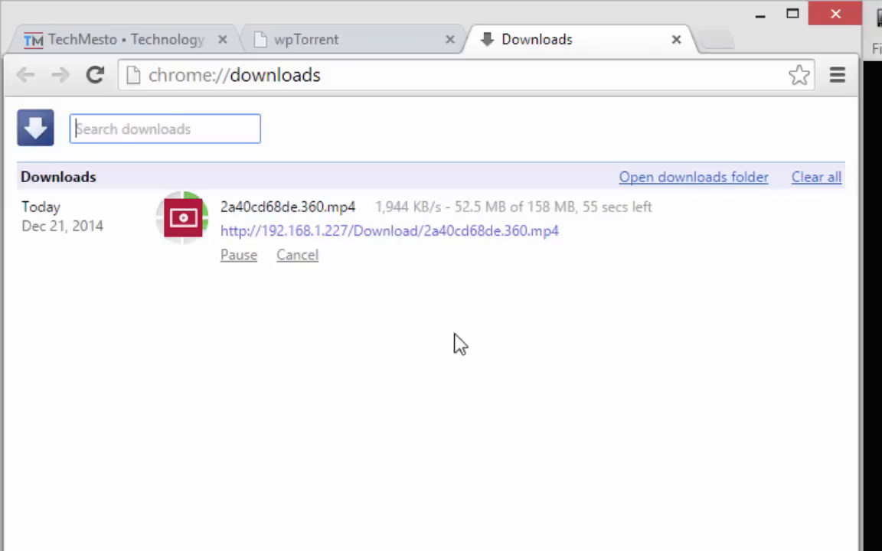
mouse_move(398, 227)
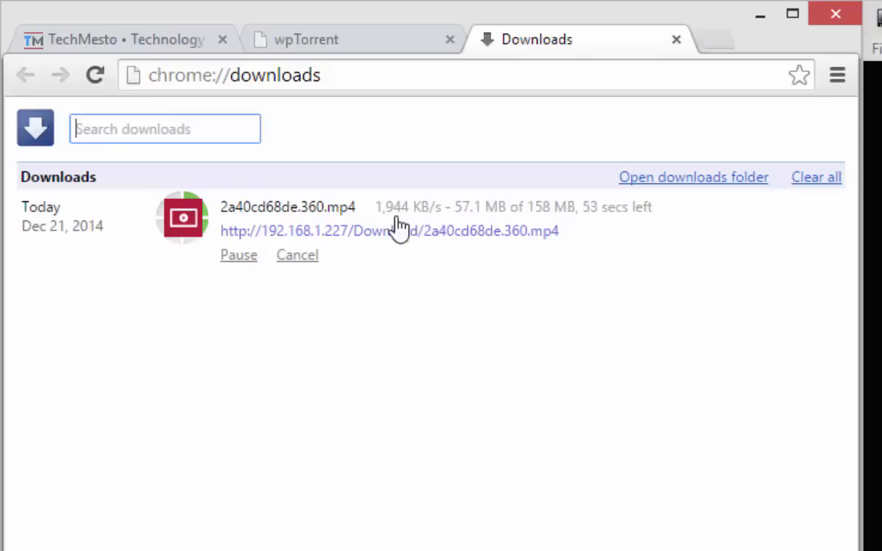
mouse_move(451, 214)
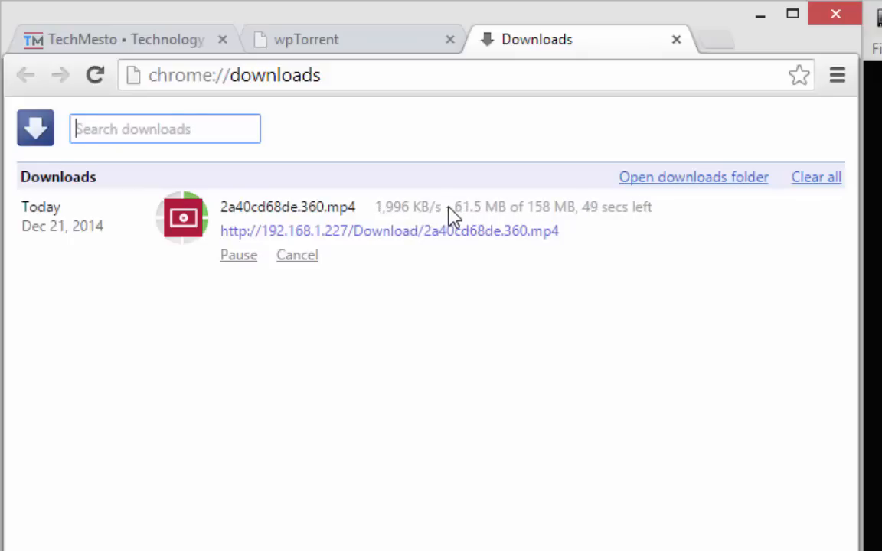
mouse_move(444, 253)
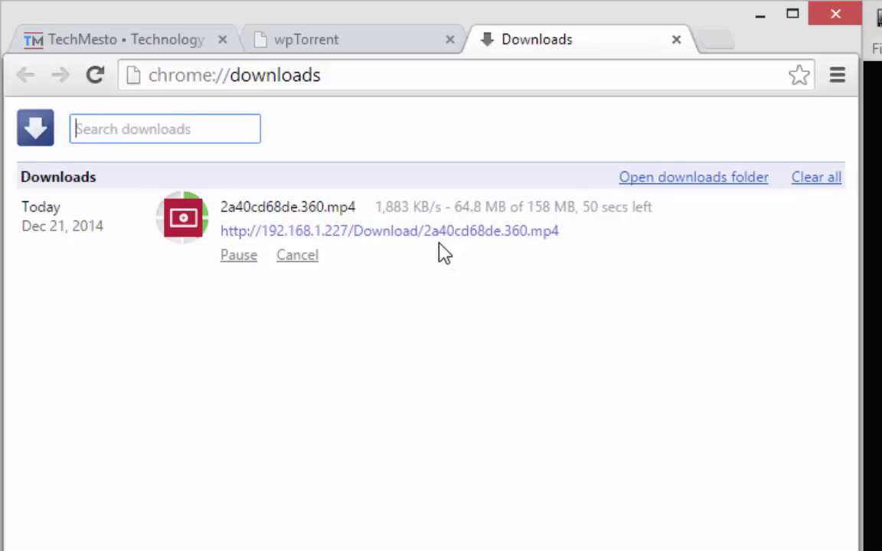
mouse_move(524, 241)
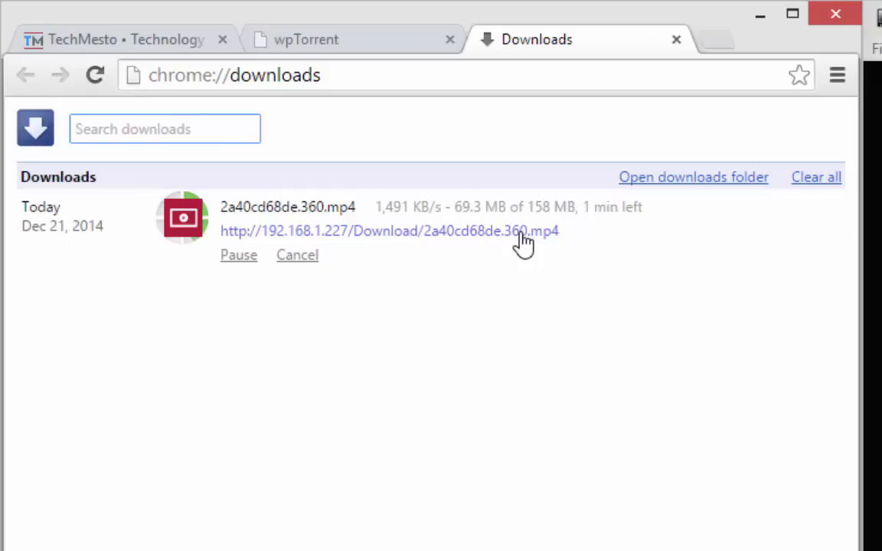
mouse_move(470, 357)
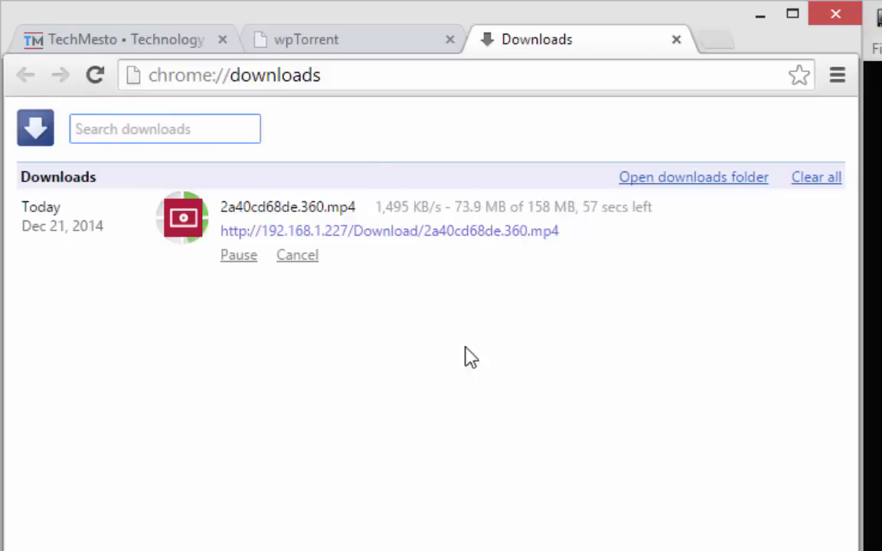
mouse_move(428, 397)
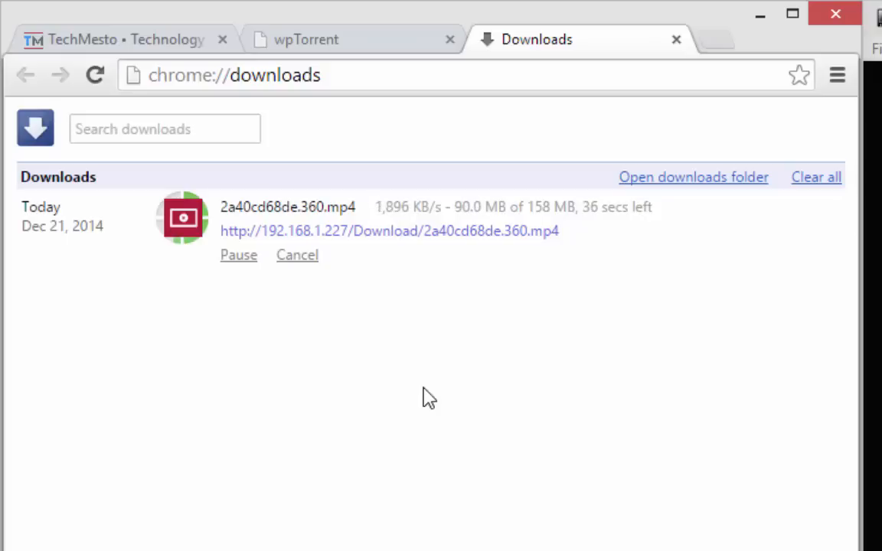
mouse_move(412, 252)
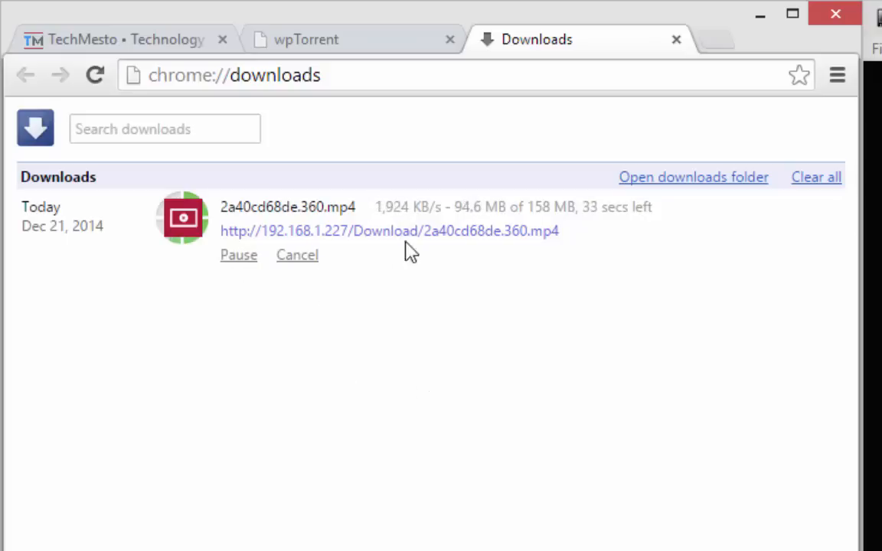
mouse_move(241, 226)
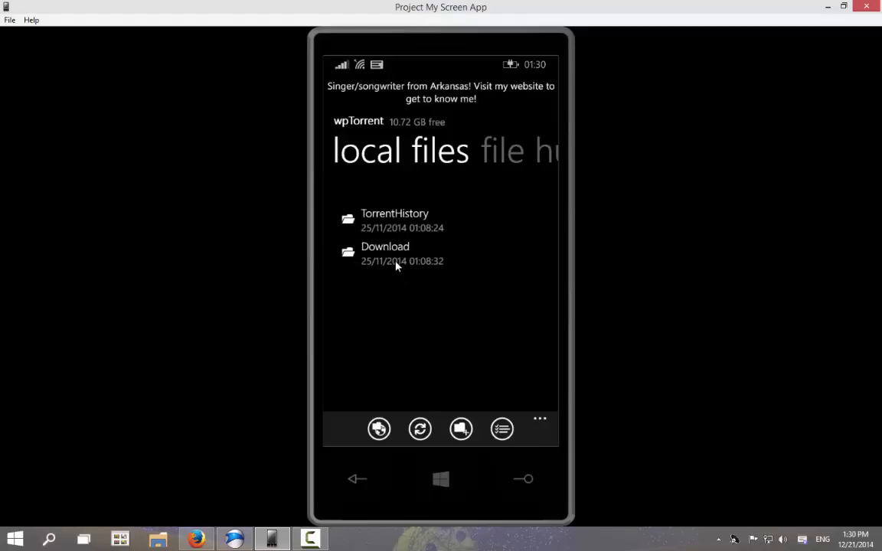
Open the phone's Music folder in wpTorrent's file hub, then bring up File Explorer
click(385, 252)
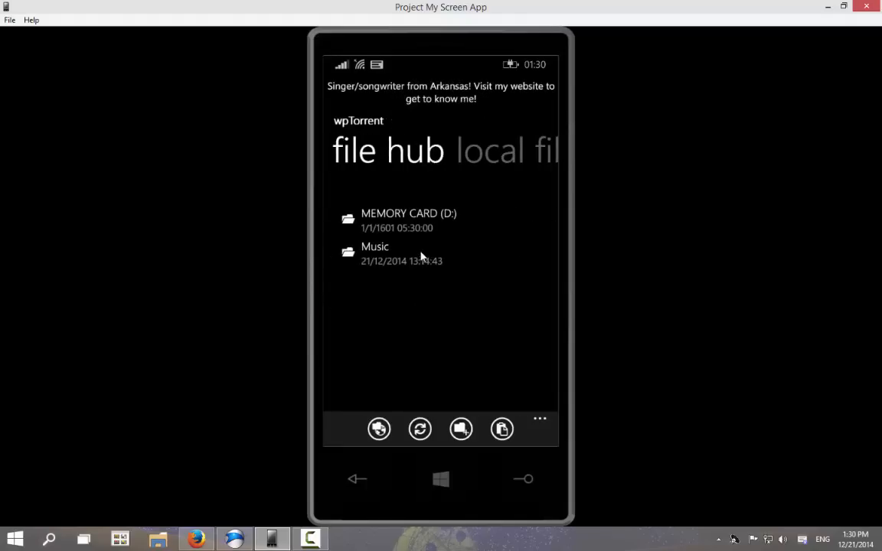
mouse_move(385, 255)
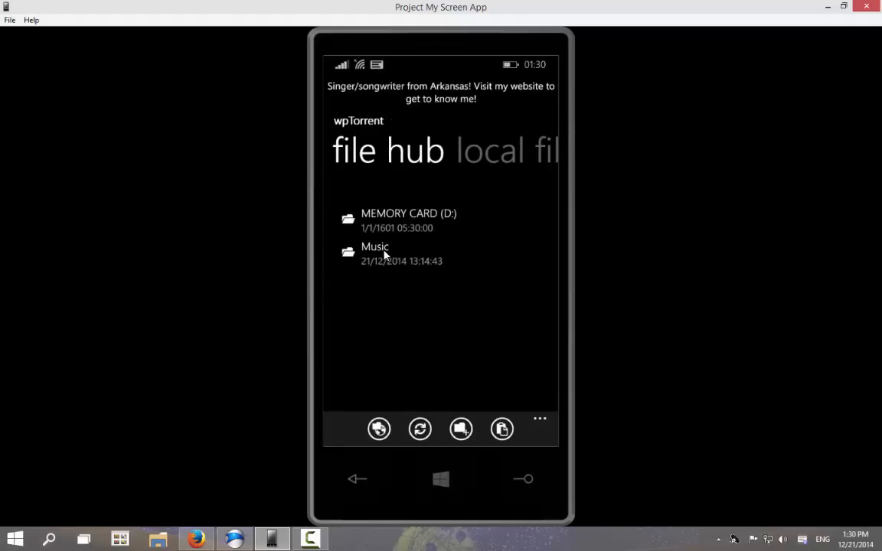
click(375, 246)
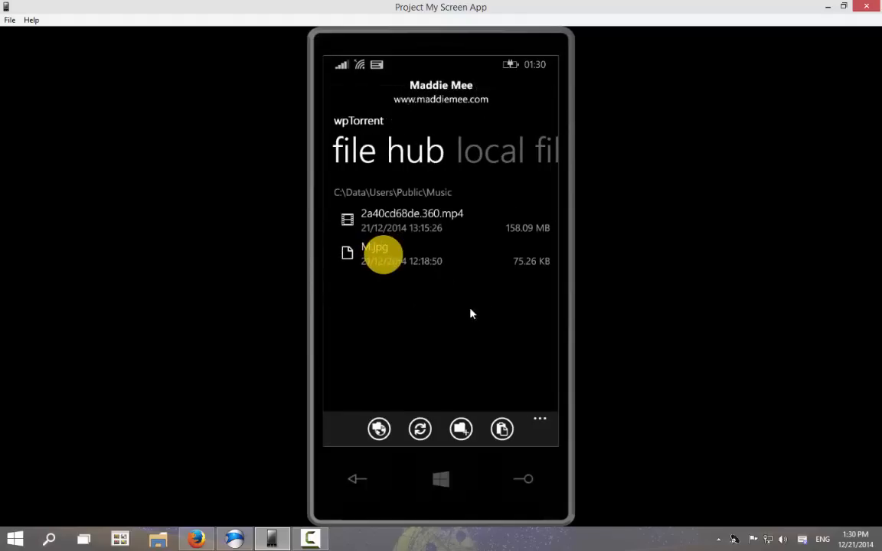
mouse_move(523, 236)
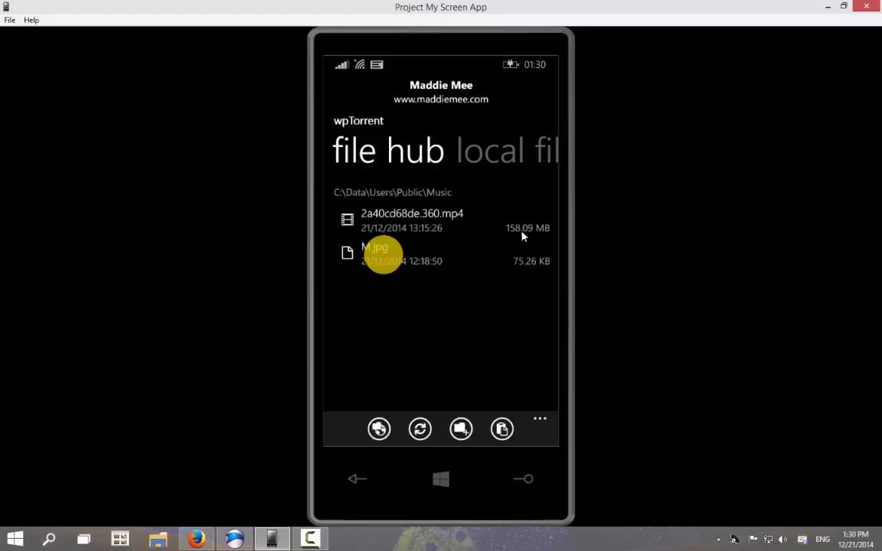
mouse_move(346, 389)
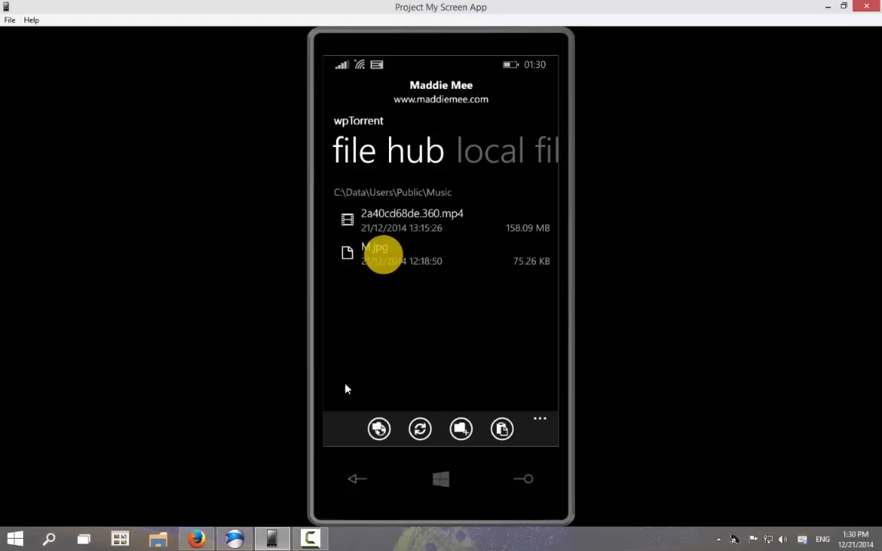
click(157, 538)
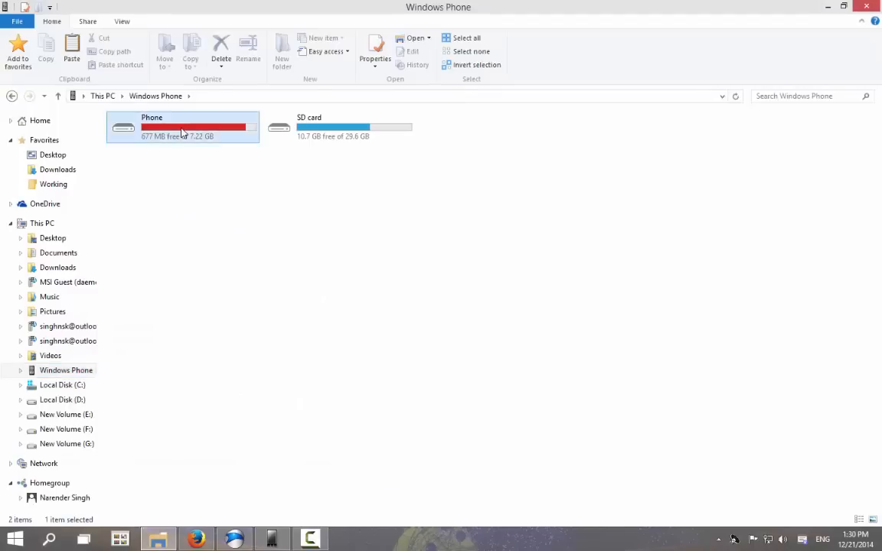
Copy 2a40cd68de.360.mp4 from Phone > Music in File Explorer
double_click(182, 126)
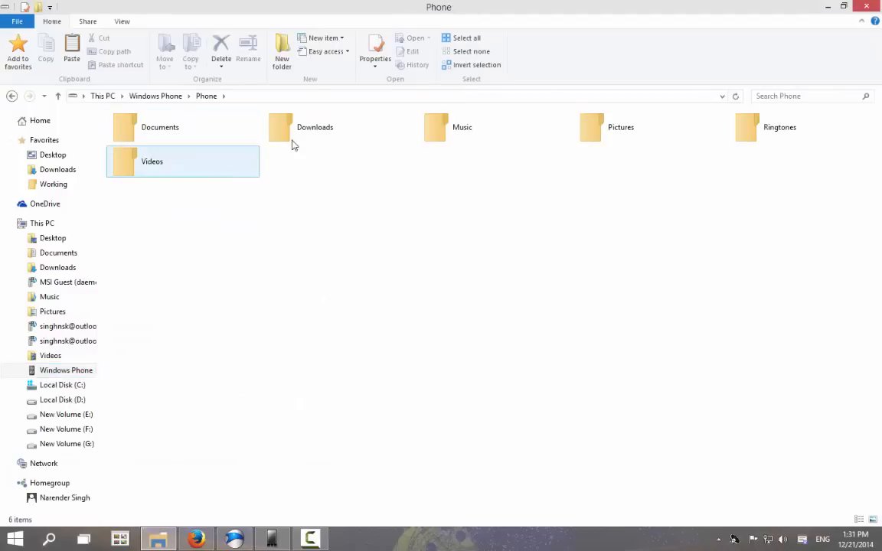
double_click(462, 127)
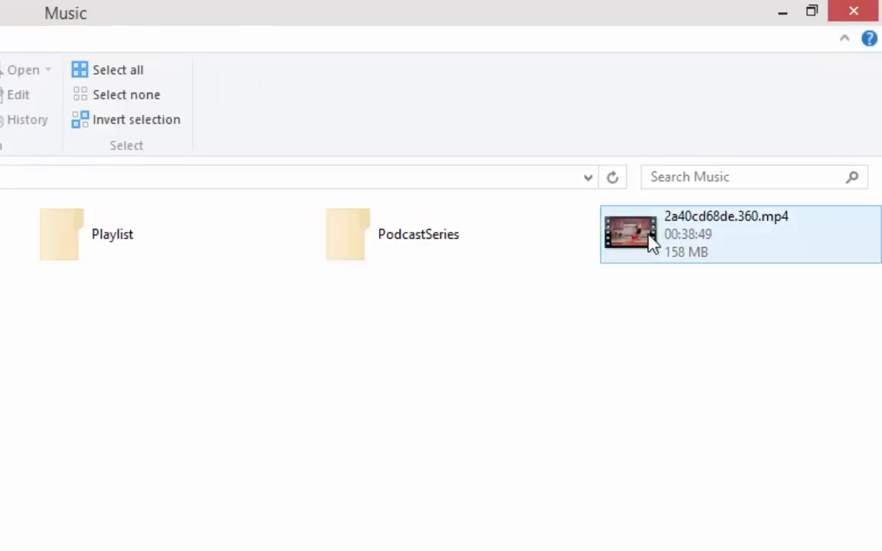
right_click(629, 234)
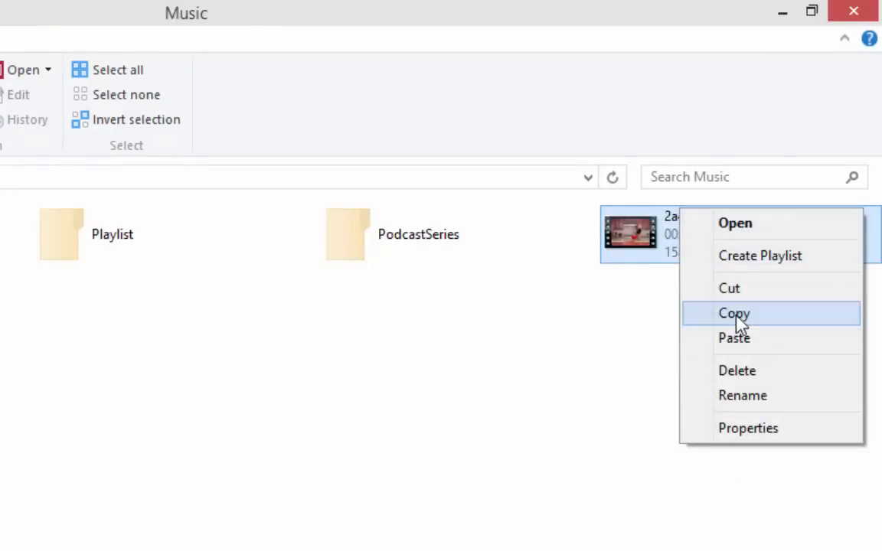
click(734, 313)
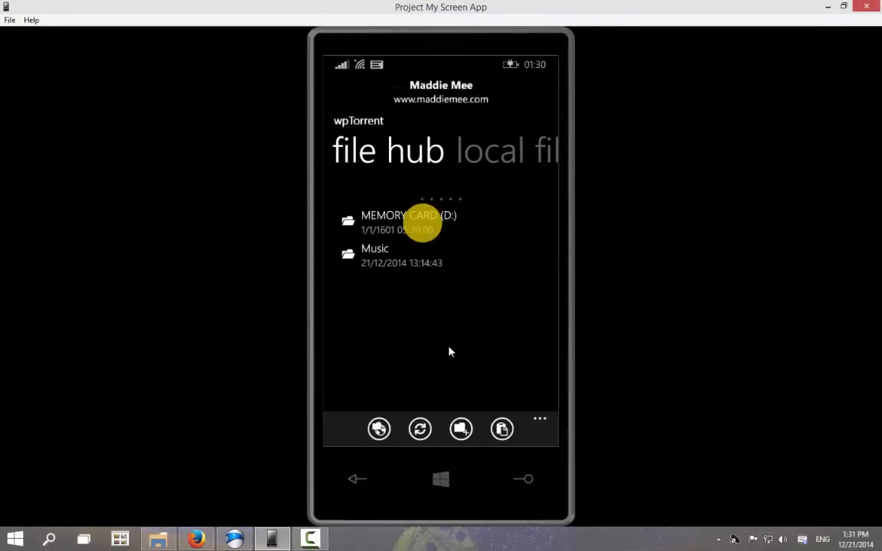
Open MEMORY CARD (D:) and scroll its folders down to wpTorrent
click(407, 215)
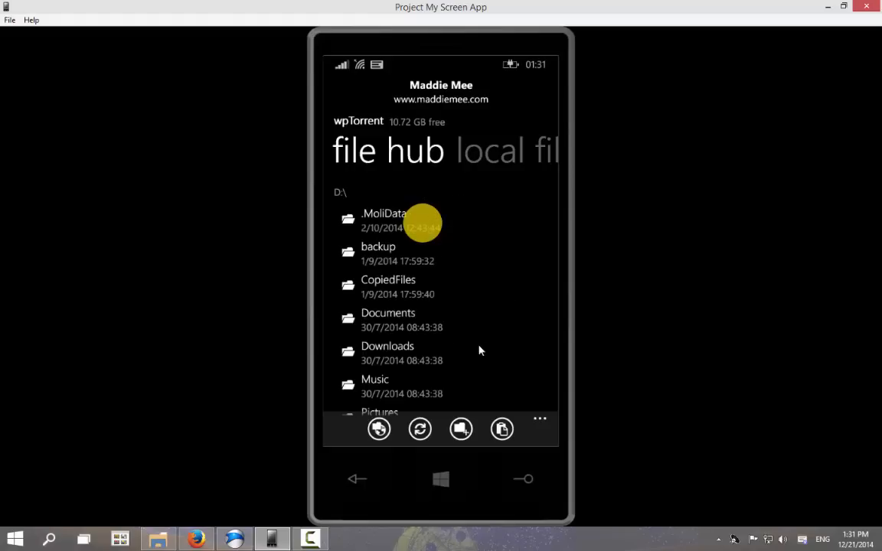
scroll(down, 3)
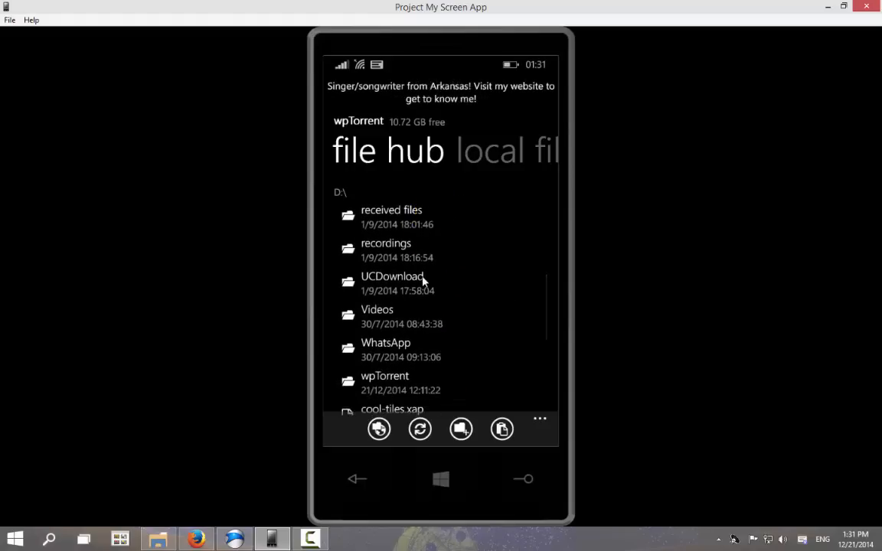